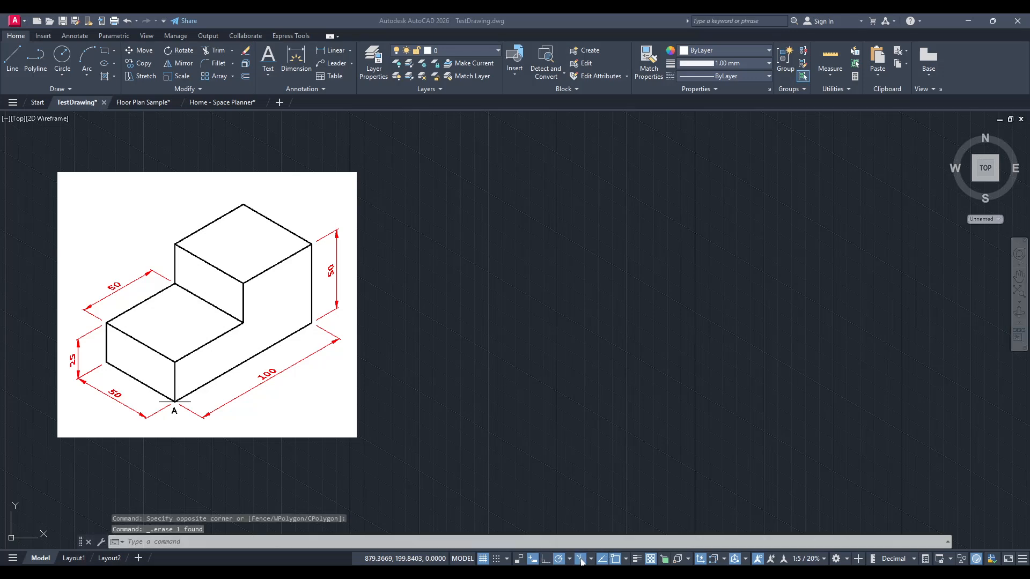
mouse_move(565, 526)
type("l")
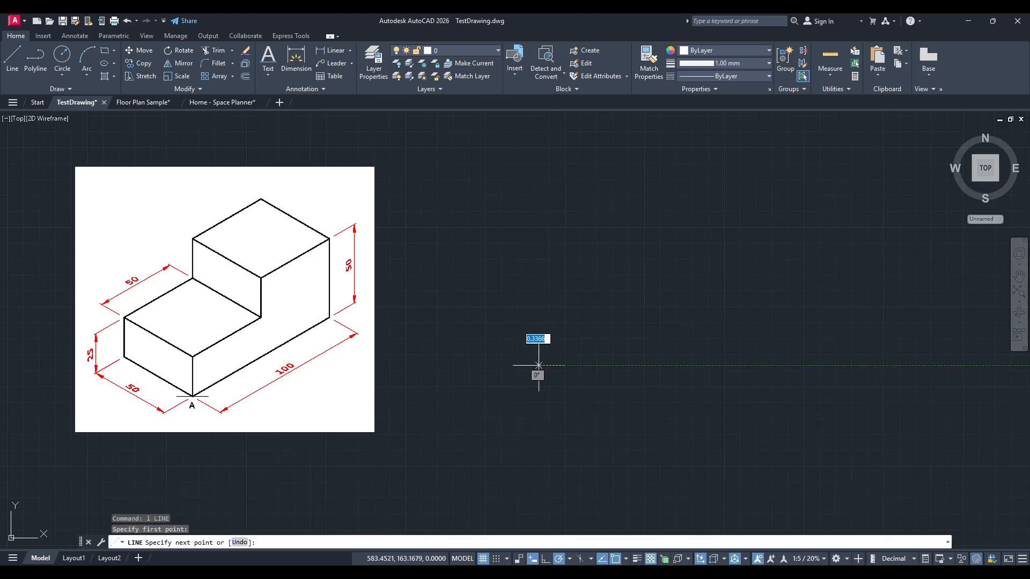
mouse_move(684, 289)
type("100")
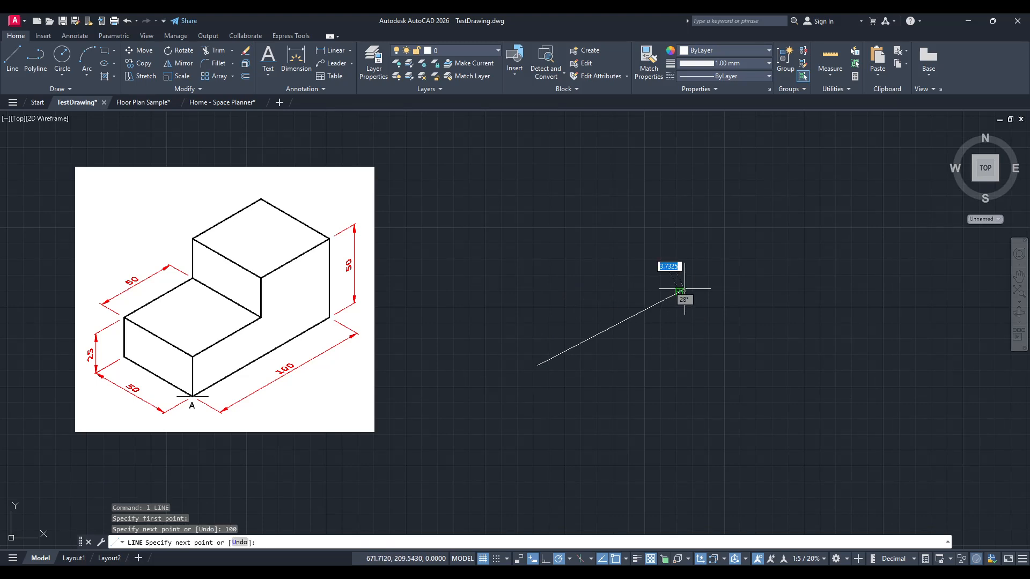
mouse_move(680, 170)
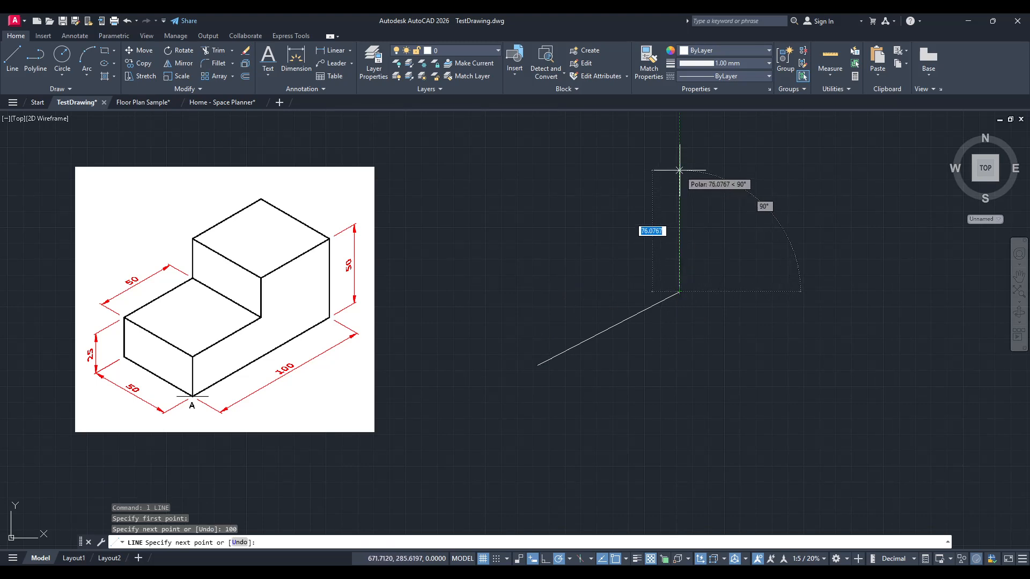
Draw the trial 100-unit 30° edge and its 50-unit vertical edge beside the reference image.
type("50")
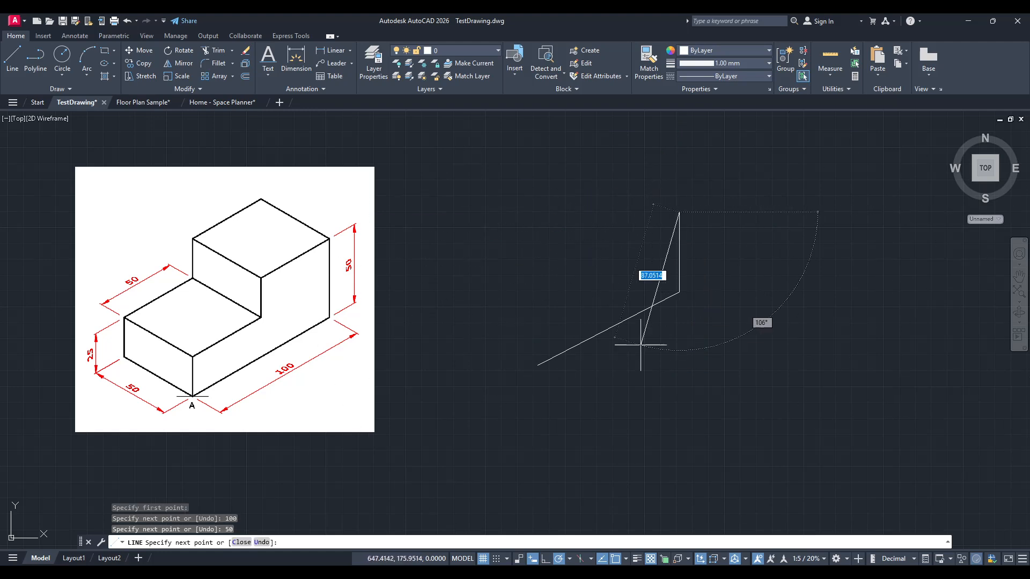
mouse_move(561, 289)
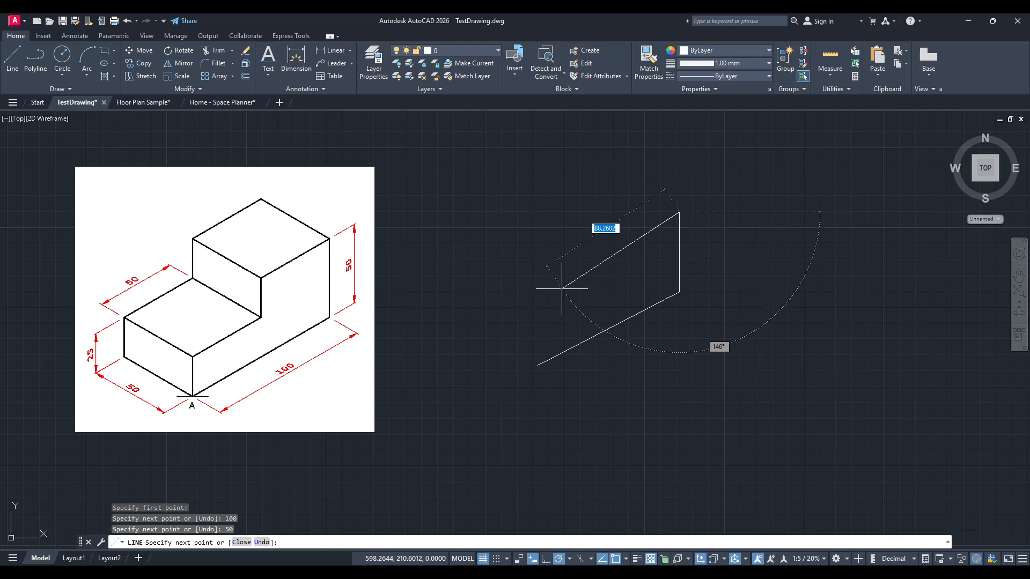
mouse_move(604, 272)
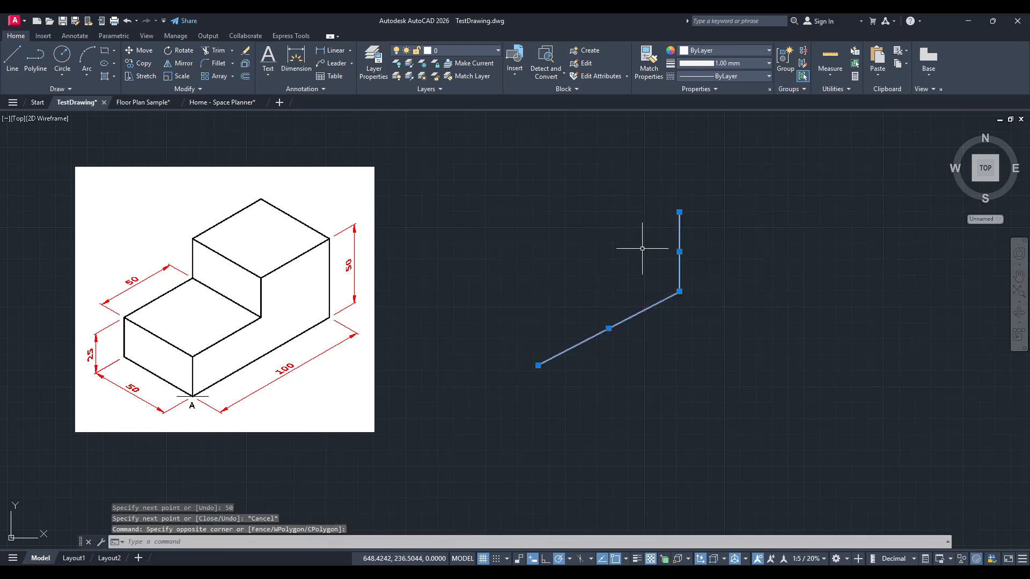
Erase the two trial lines and clear the selection, leaving only the reference image.
key("Delete")
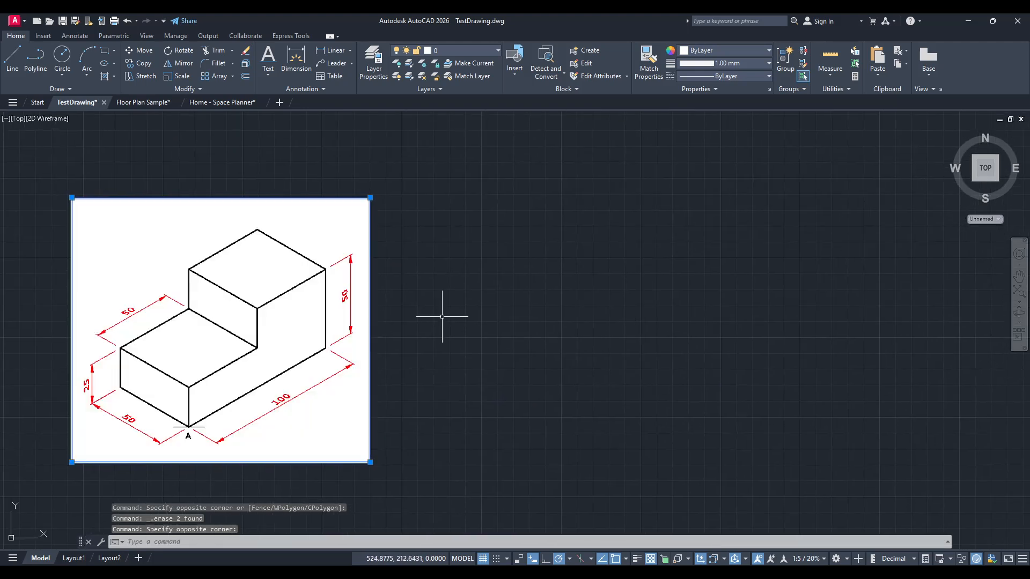
key("Escape")
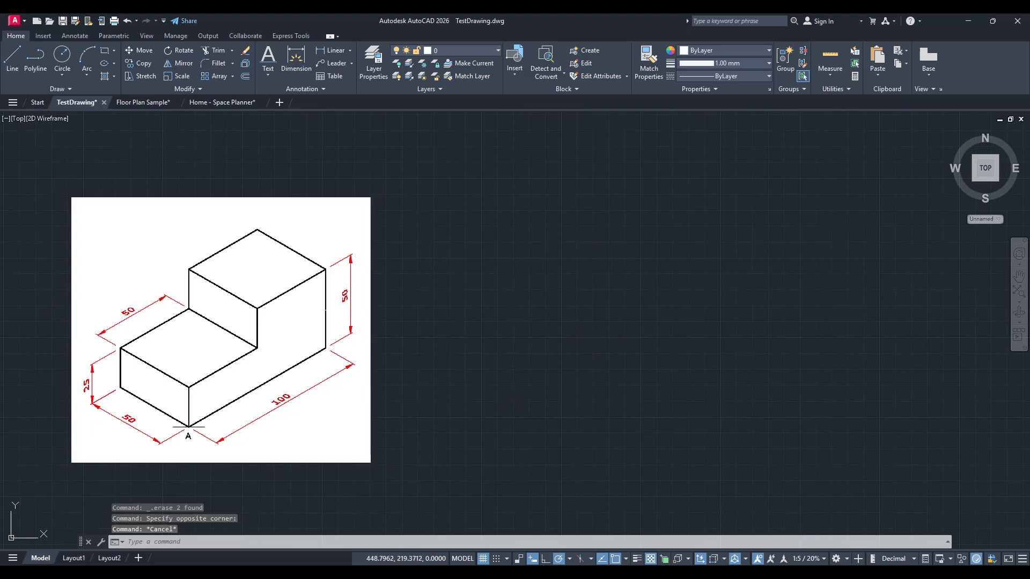
mouse_move(576, 443)
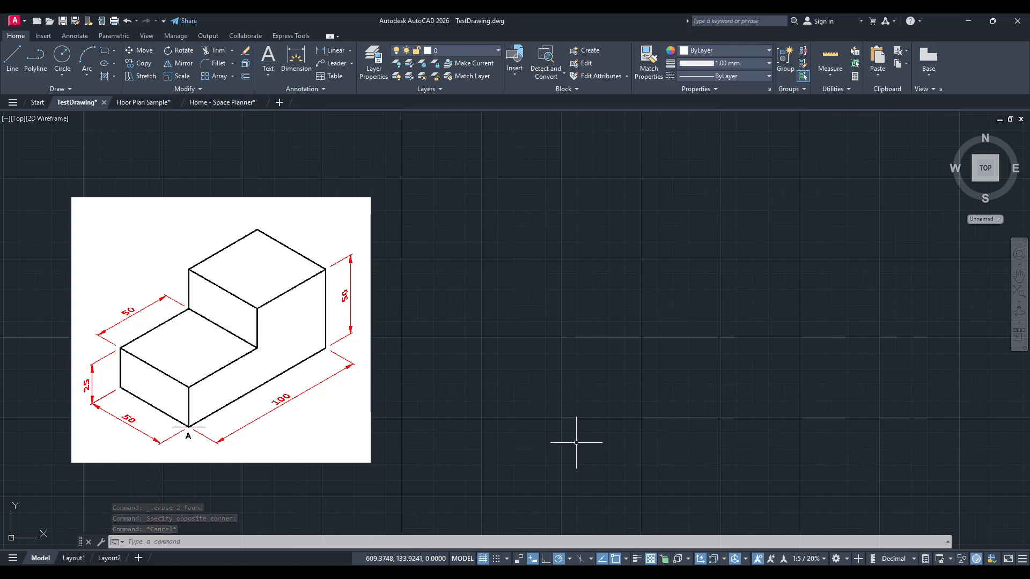
mouse_move(640, 372)
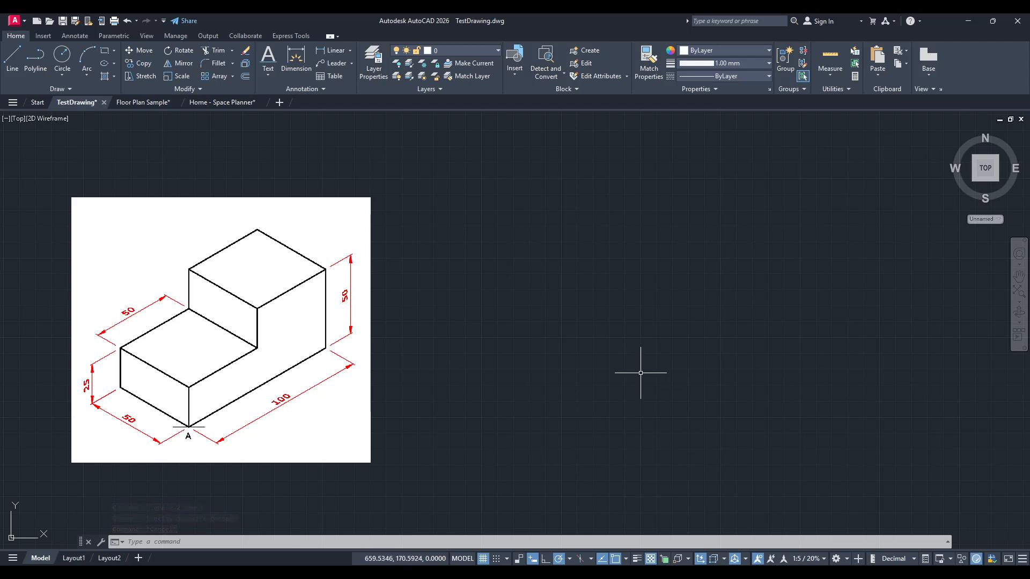
mouse_move(563, 472)
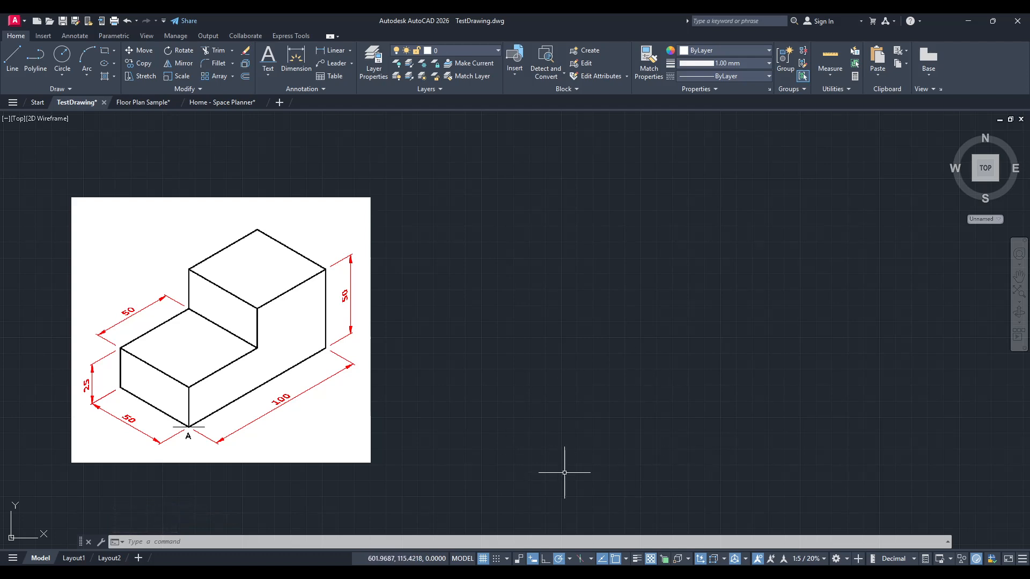
mouse_move(595, 522)
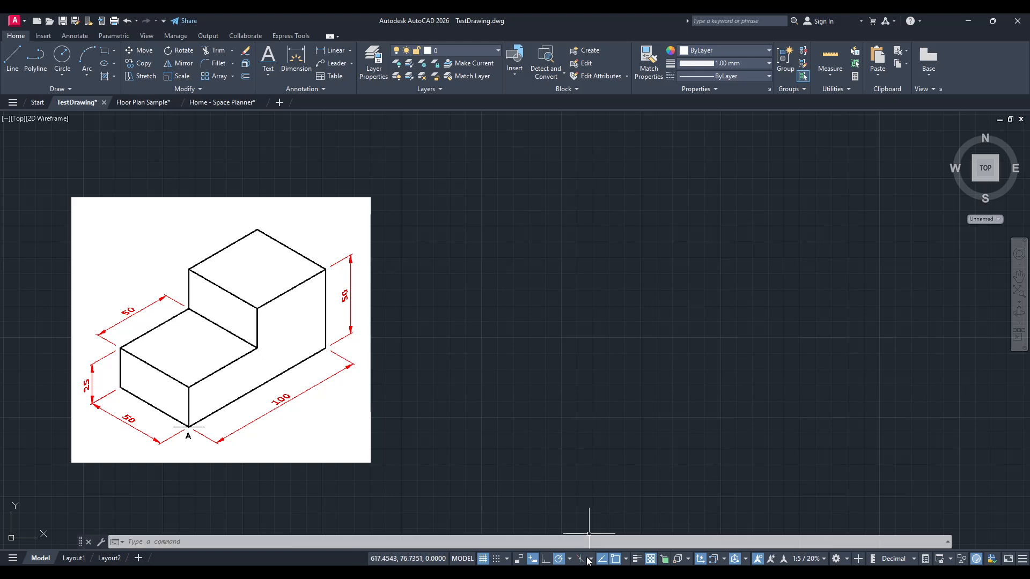
left_click(579, 561)
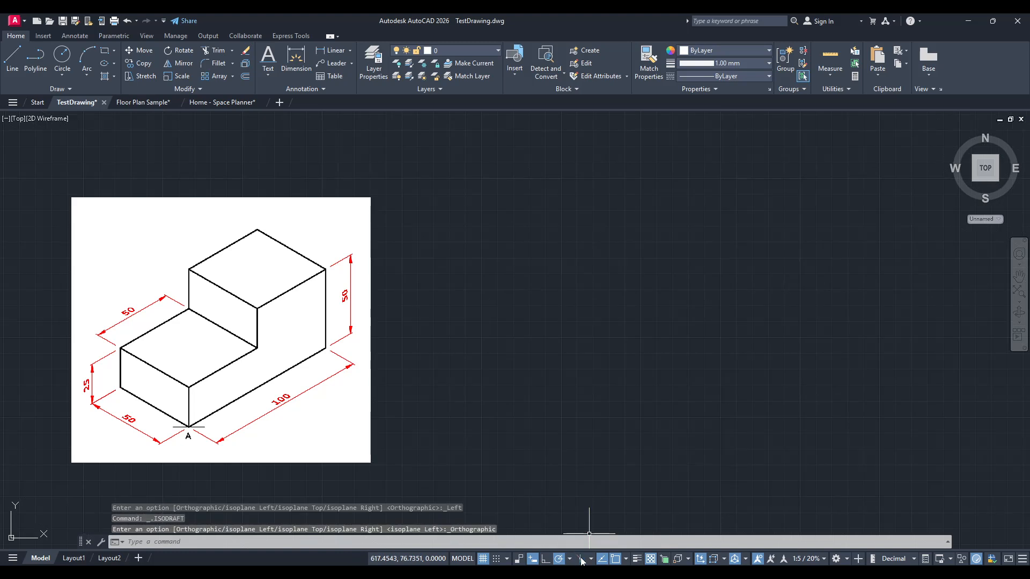
left_click(581, 559)
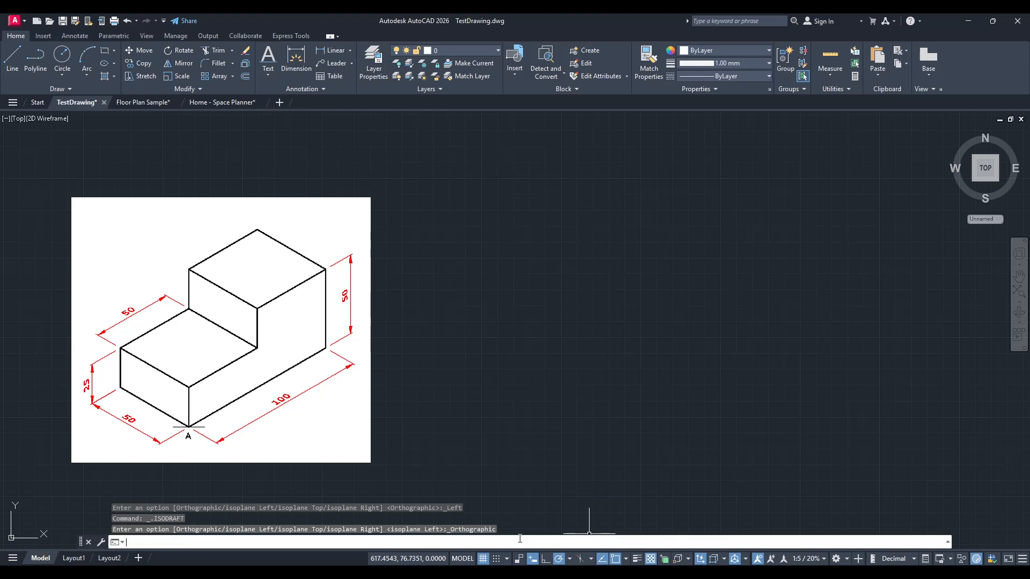
Start ISODRAFT to switch model space to isometric drafting axes.
type("isodra")
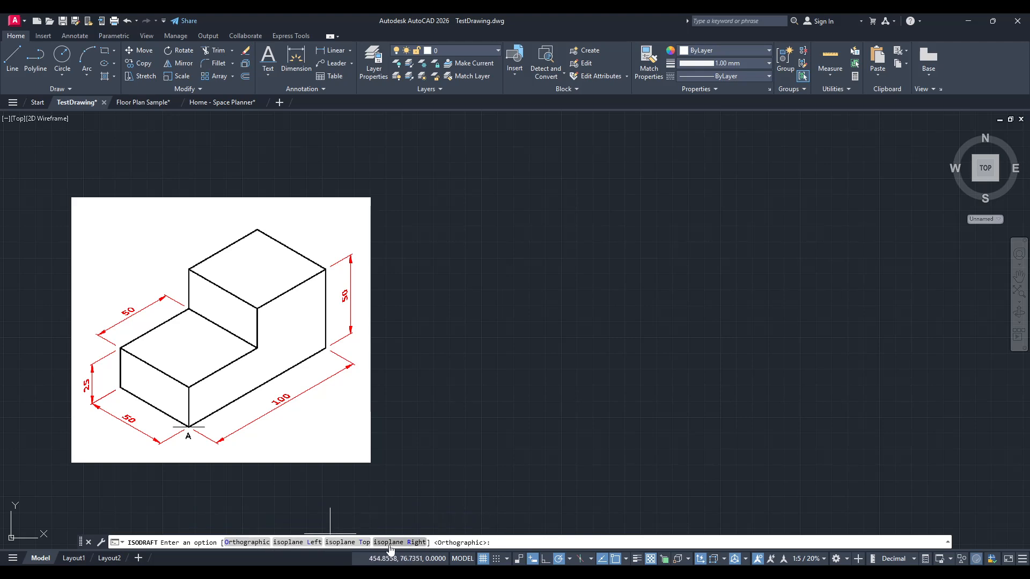
mouse_move(296, 546)
type("l")
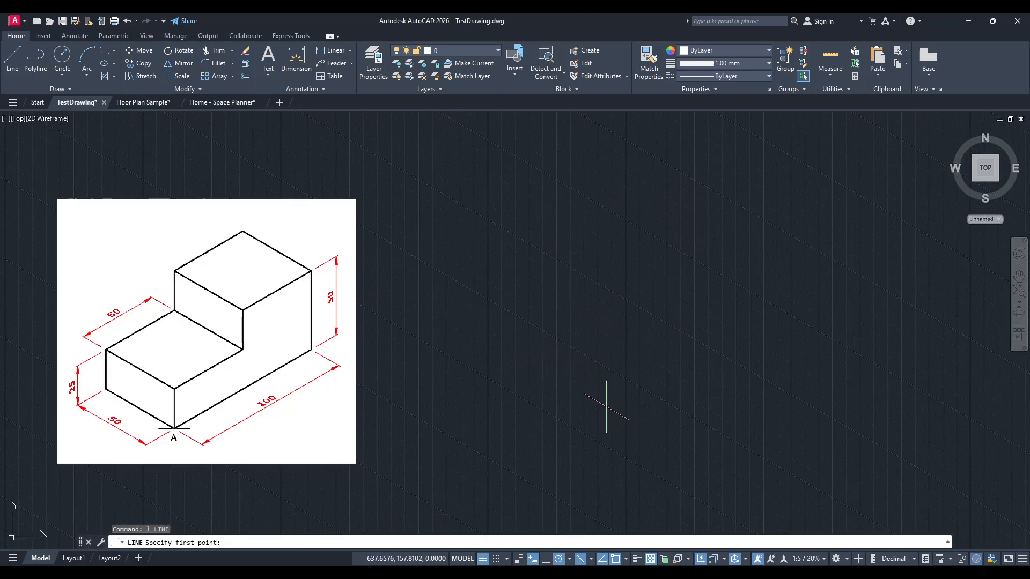
From a picked corner, draw the 100-unit 30° base edge and the 50-unit vertical edge.
left_click(605, 400)
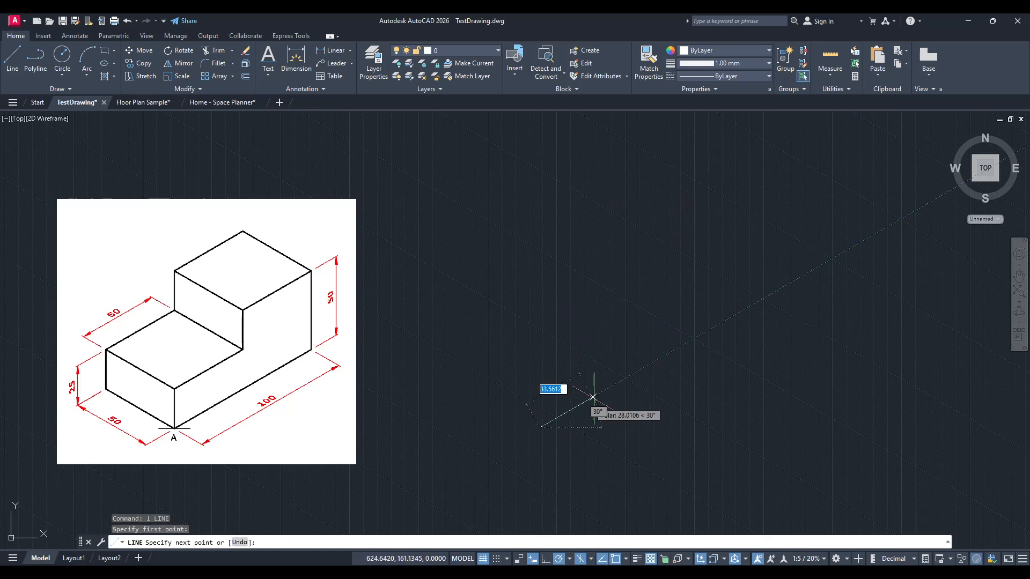
mouse_move(721, 322)
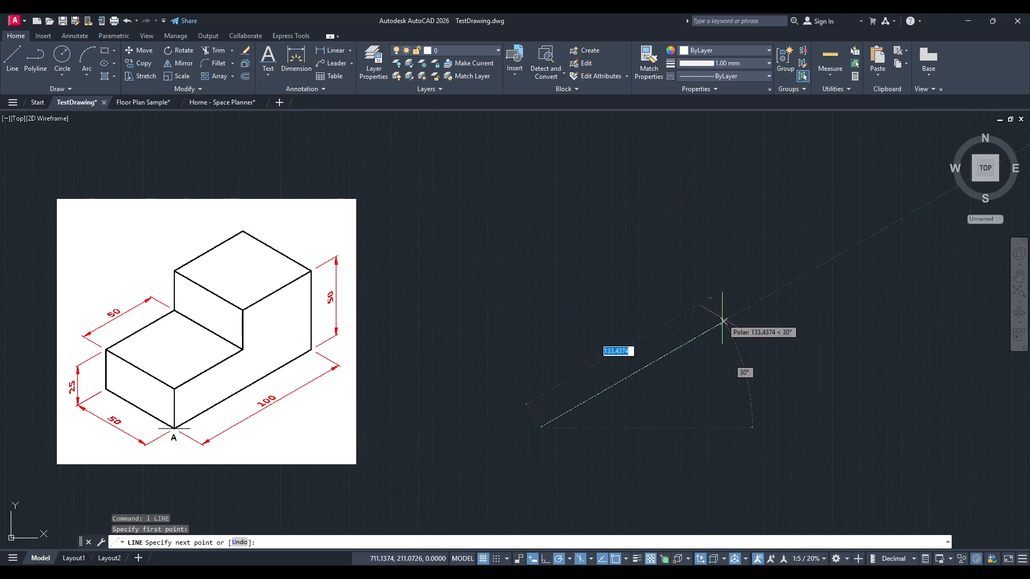
mouse_move(665, 349)
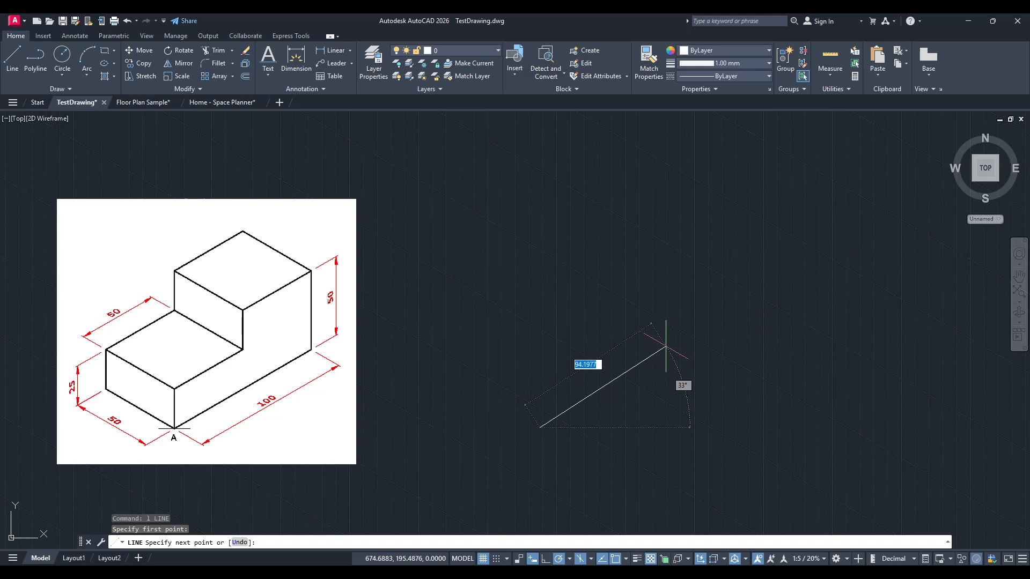
mouse_move(662, 420)
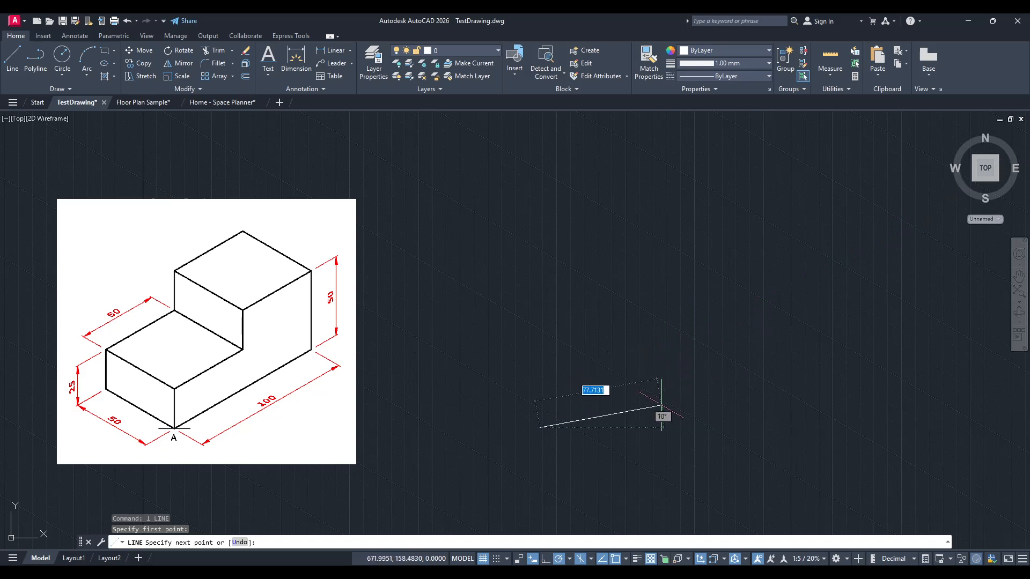
mouse_move(706, 341)
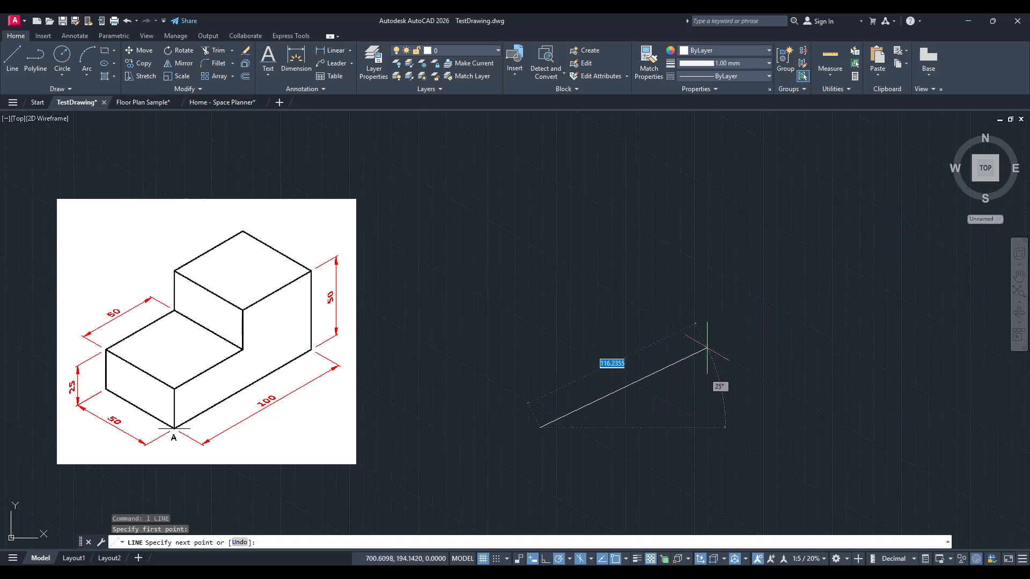
mouse_move(700, 335)
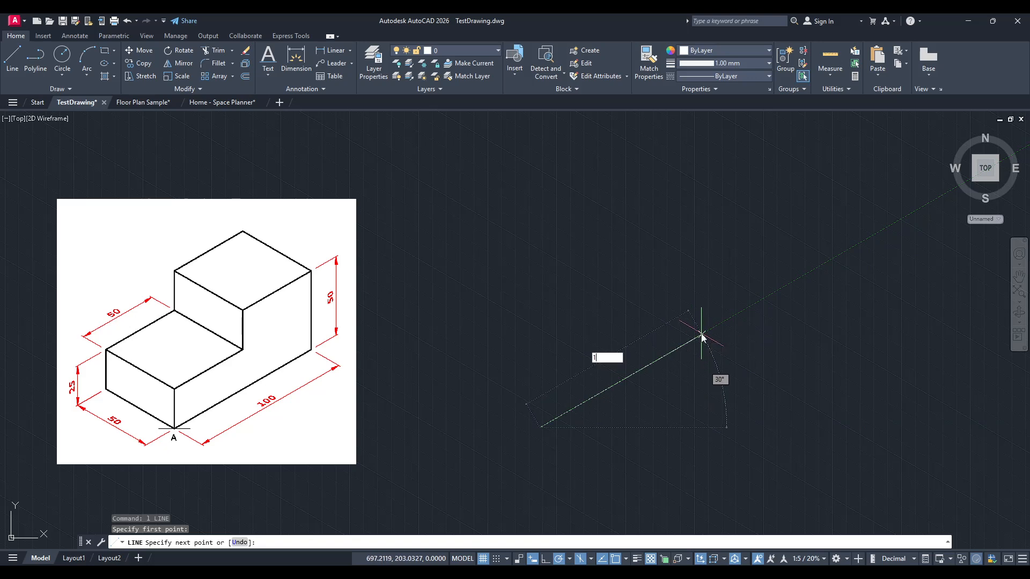
type("100")
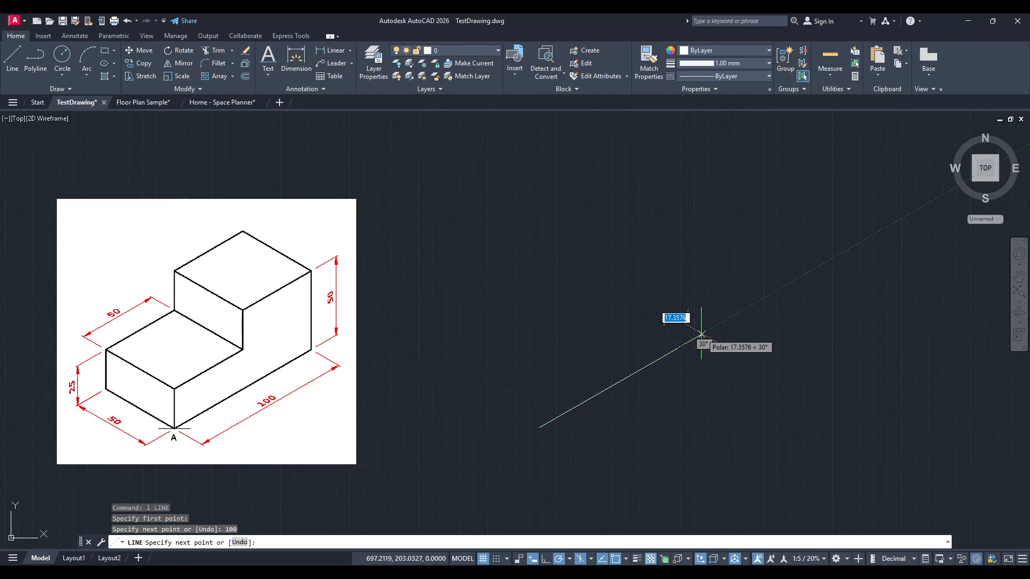
mouse_move(677, 214)
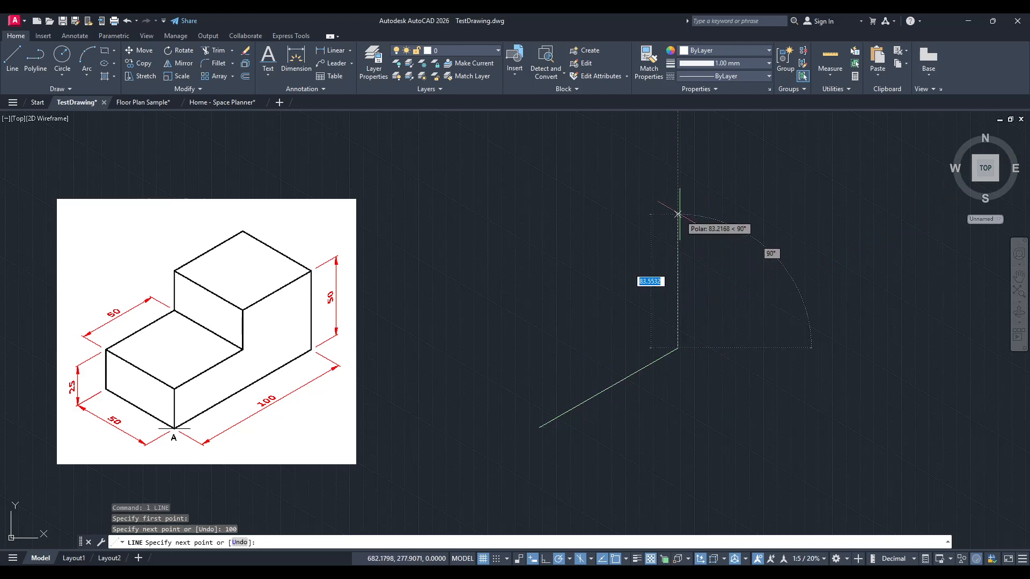
type("50")
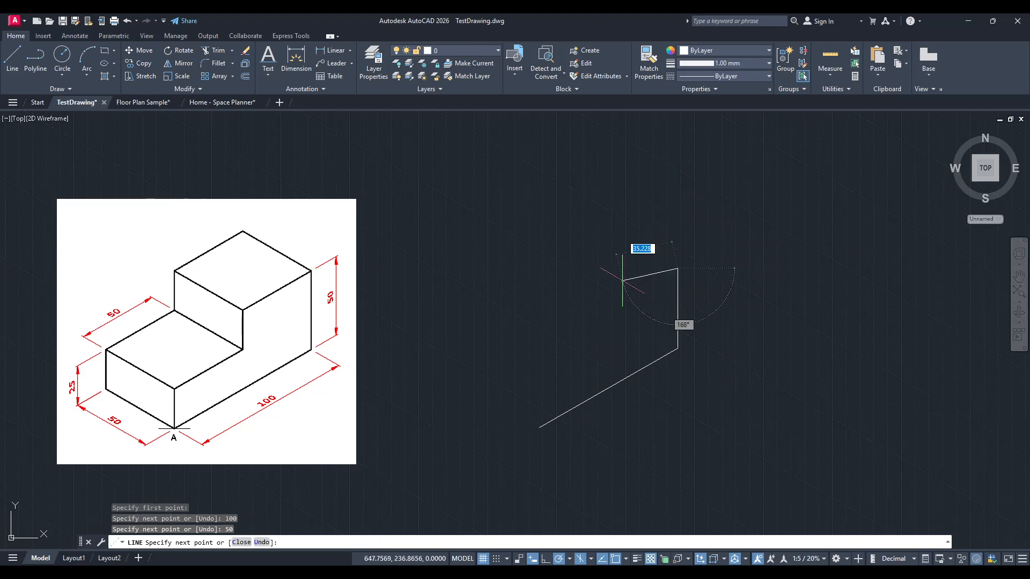
mouse_move(604, 308)
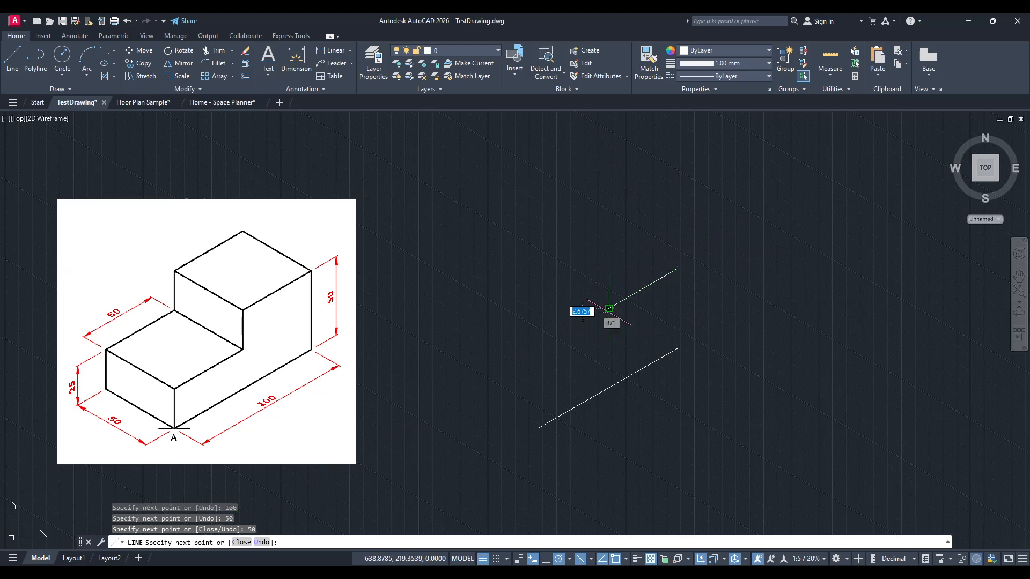
mouse_move(609, 309)
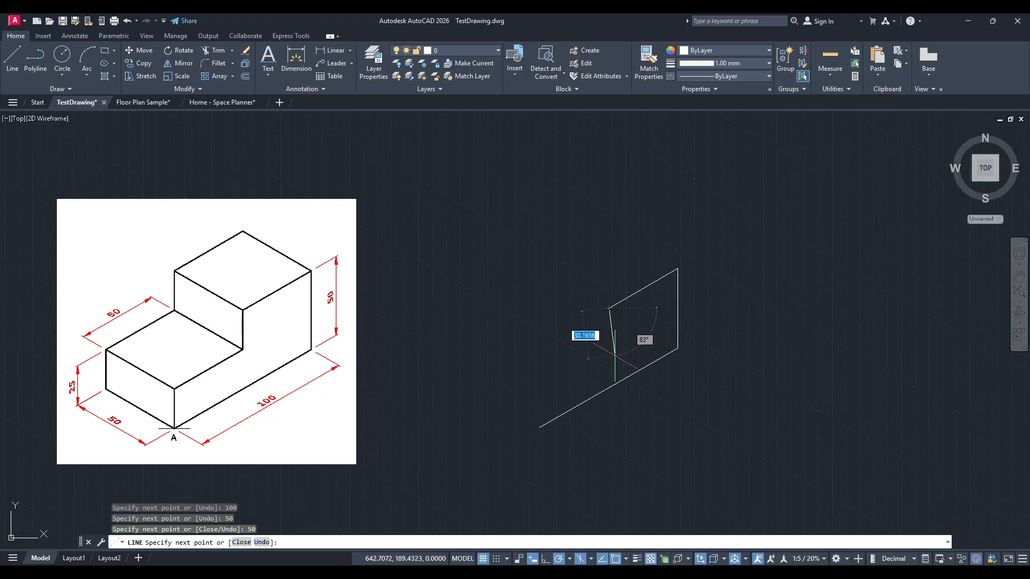
mouse_move(607, 341)
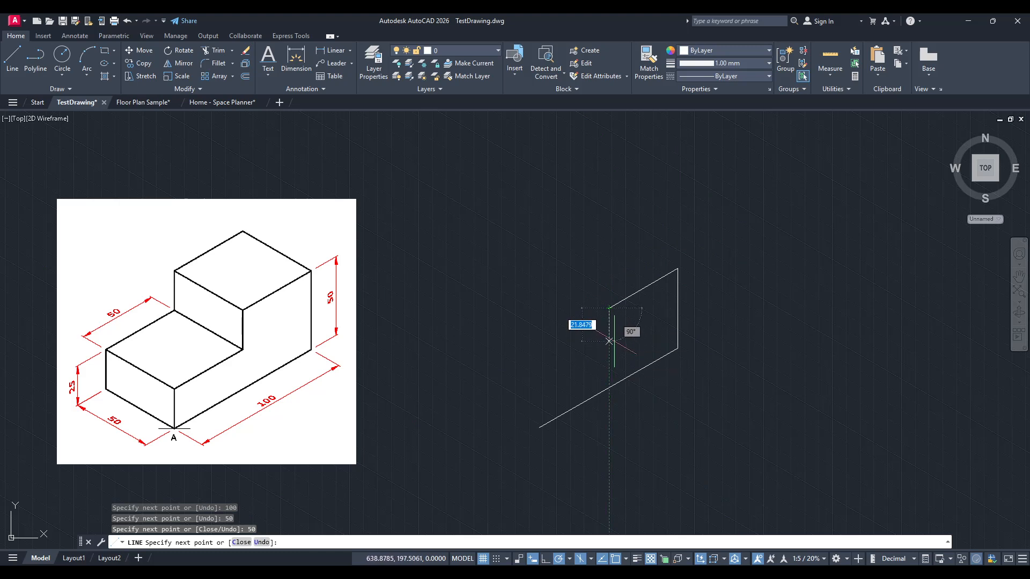
Continue the profile with the 25-unit drop and a further 50-unit edge along the isometric axis.
type("25")
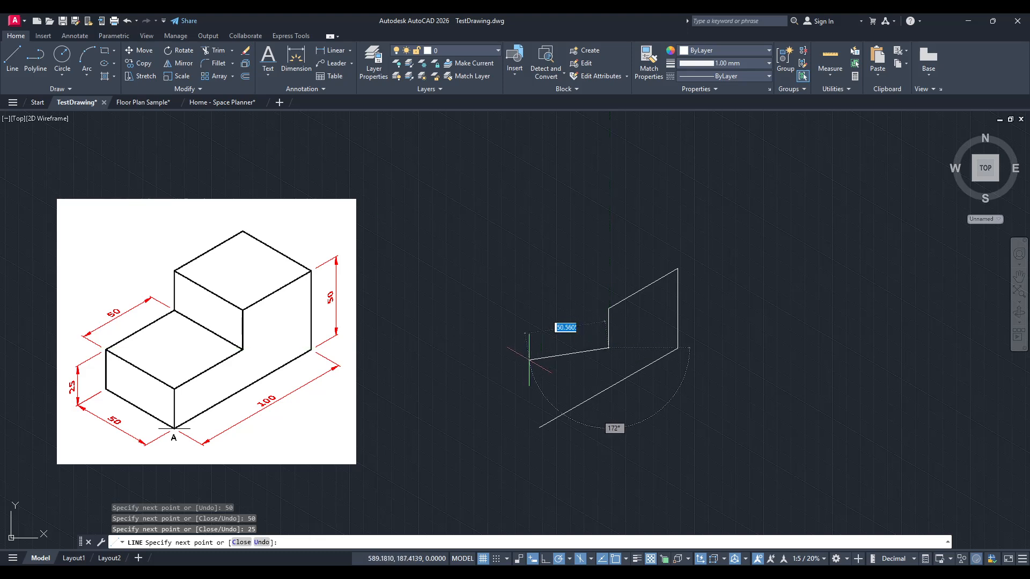
mouse_move(521, 399)
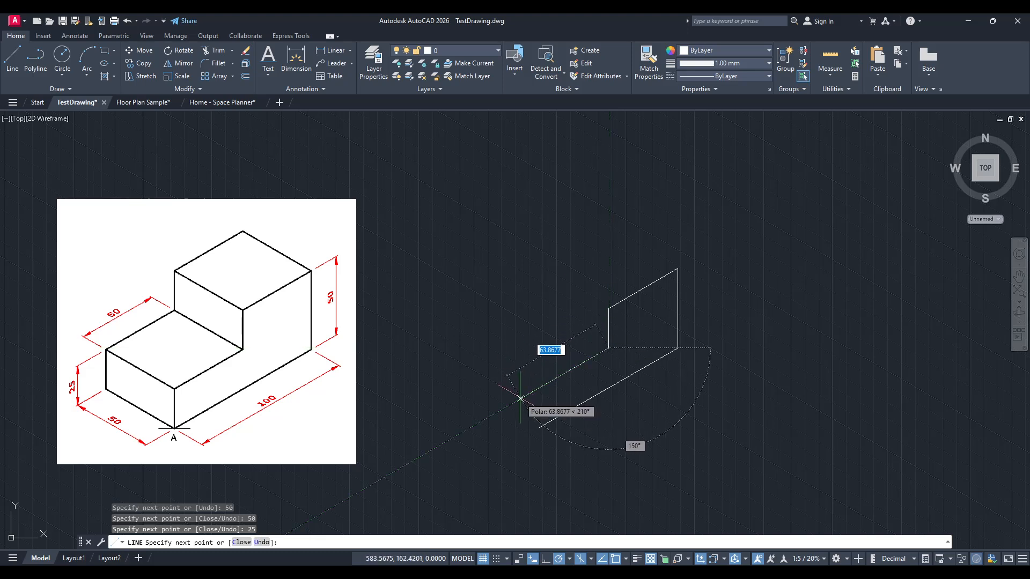
mouse_move(532, 394)
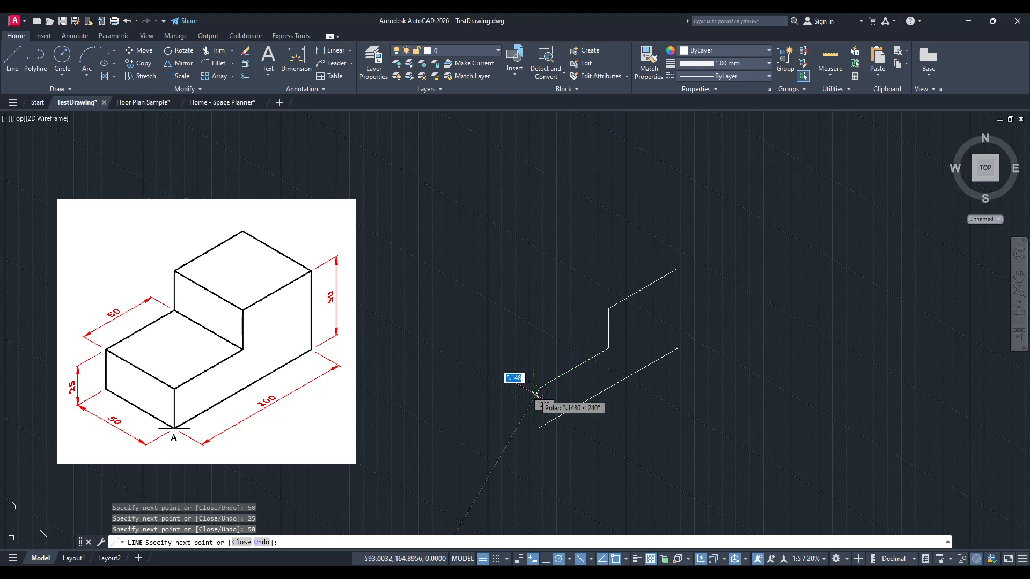
mouse_move(538, 427)
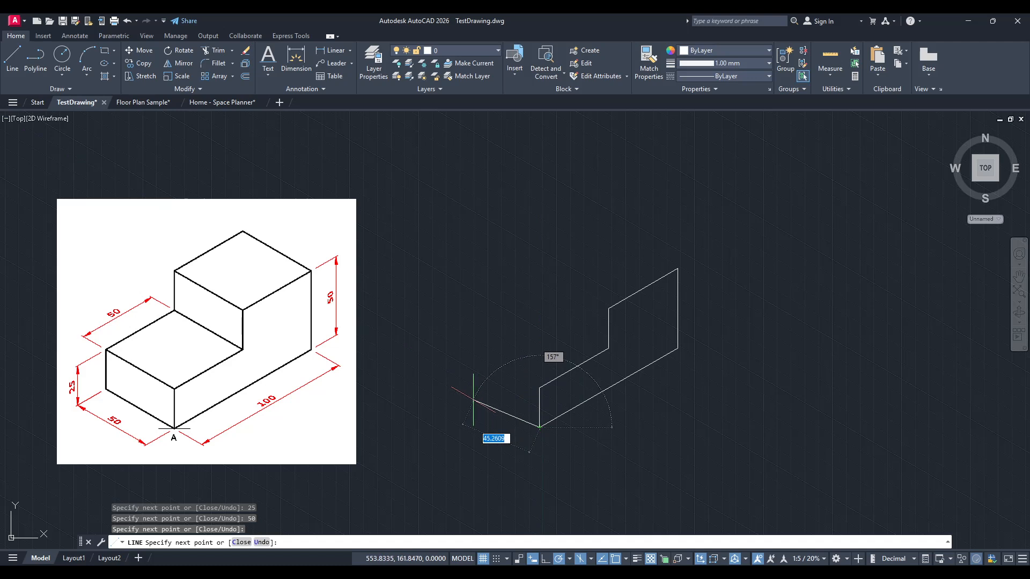
type("50")
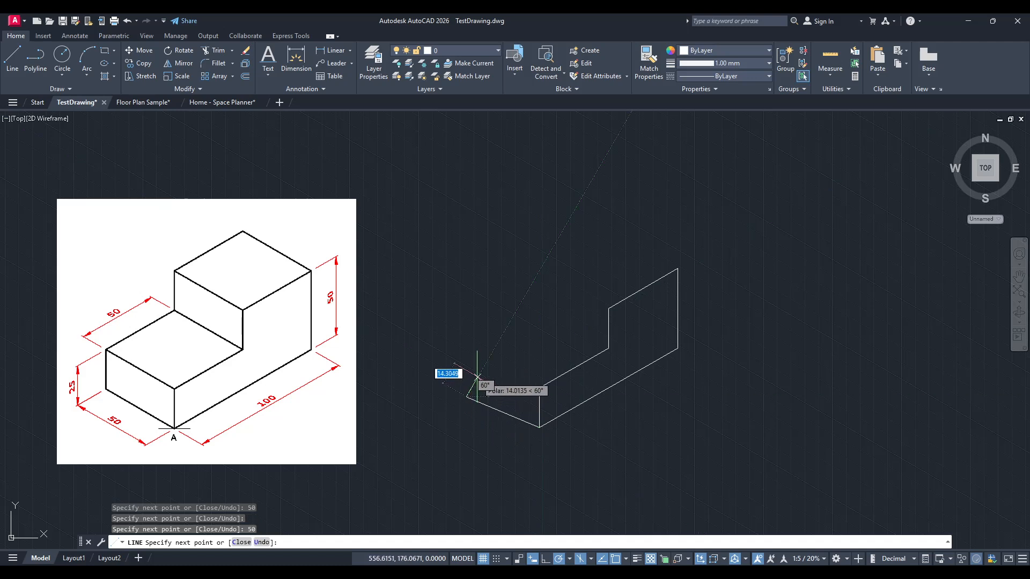
mouse_move(467, 360)
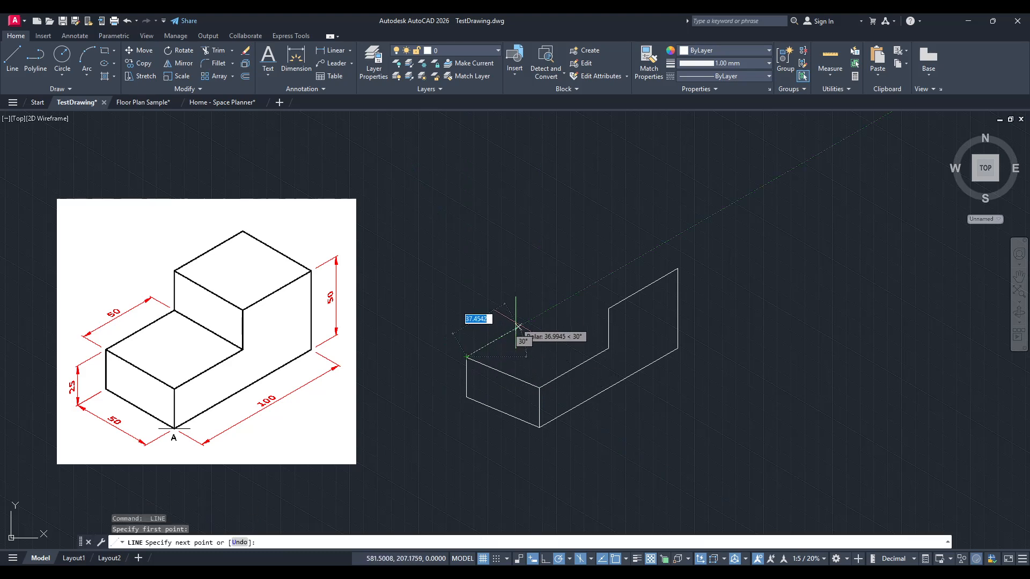
mouse_move(526, 325)
type("50")
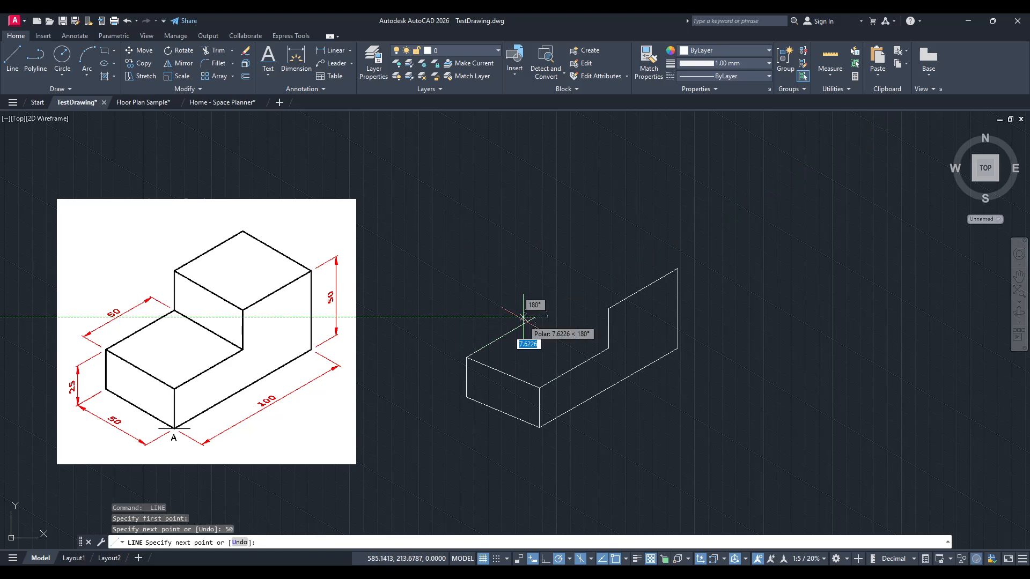
mouse_move(536, 283)
type("25")
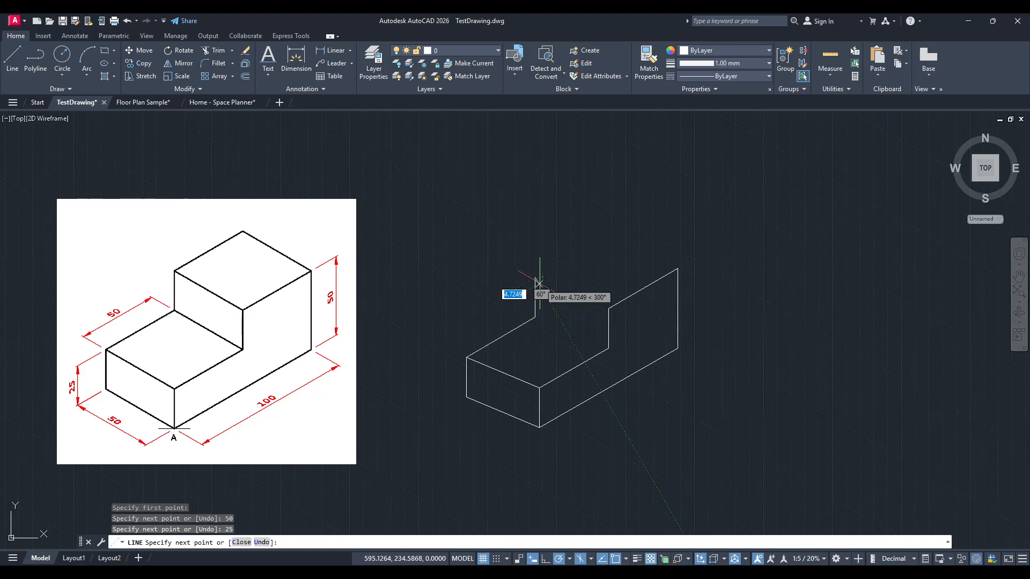
mouse_move(607, 309)
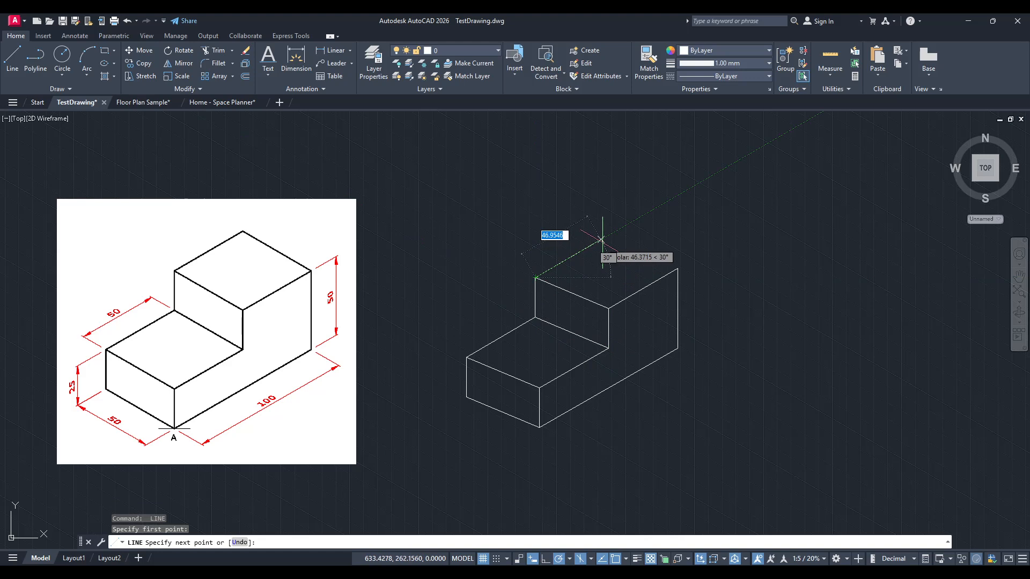
mouse_move(600, 240)
type("50")
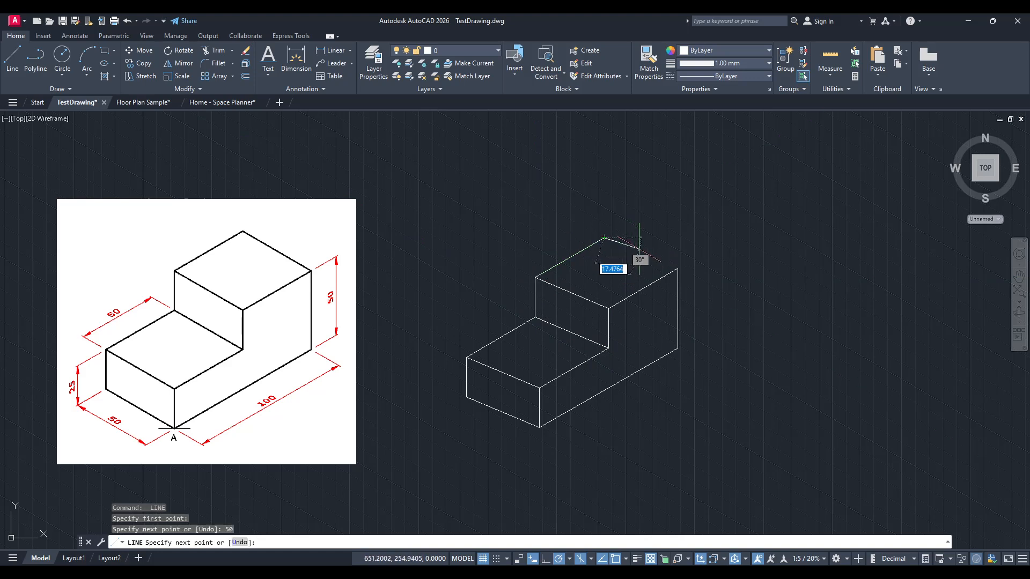
mouse_move(676, 270)
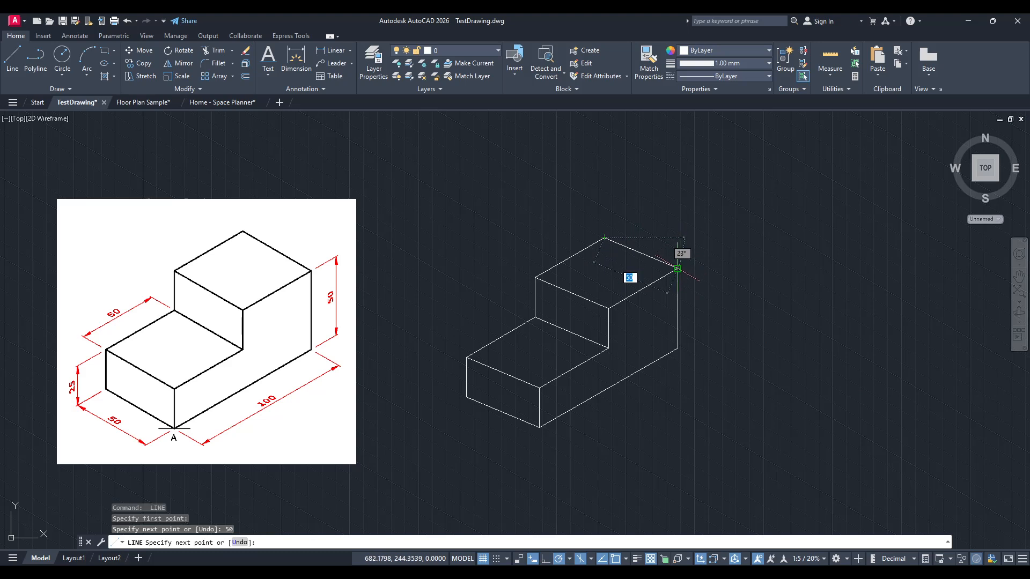
End the LINE command after the final top edge, leaving the finished stepped block wireframe.
key("Escape")
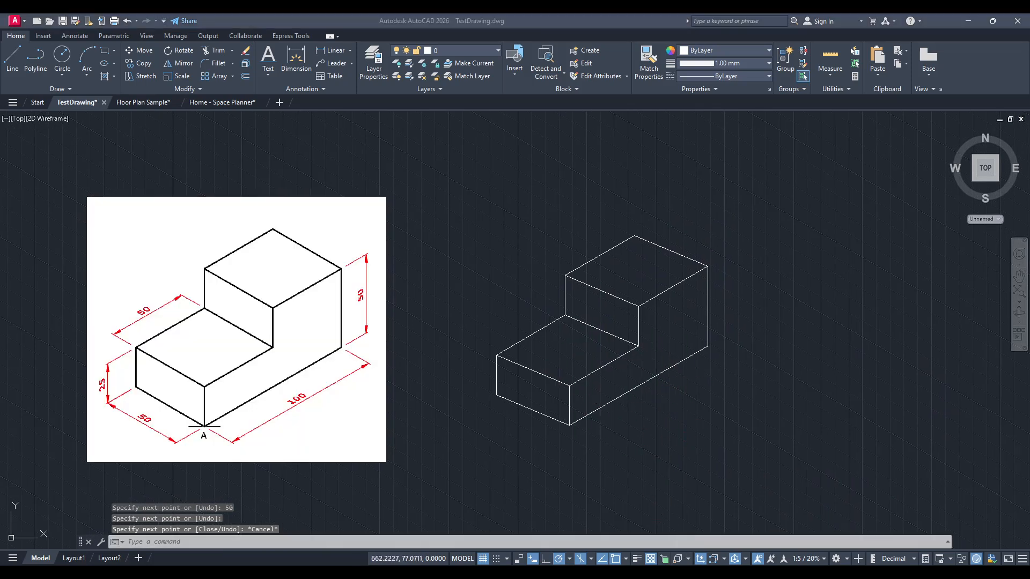
mouse_move(732, 456)
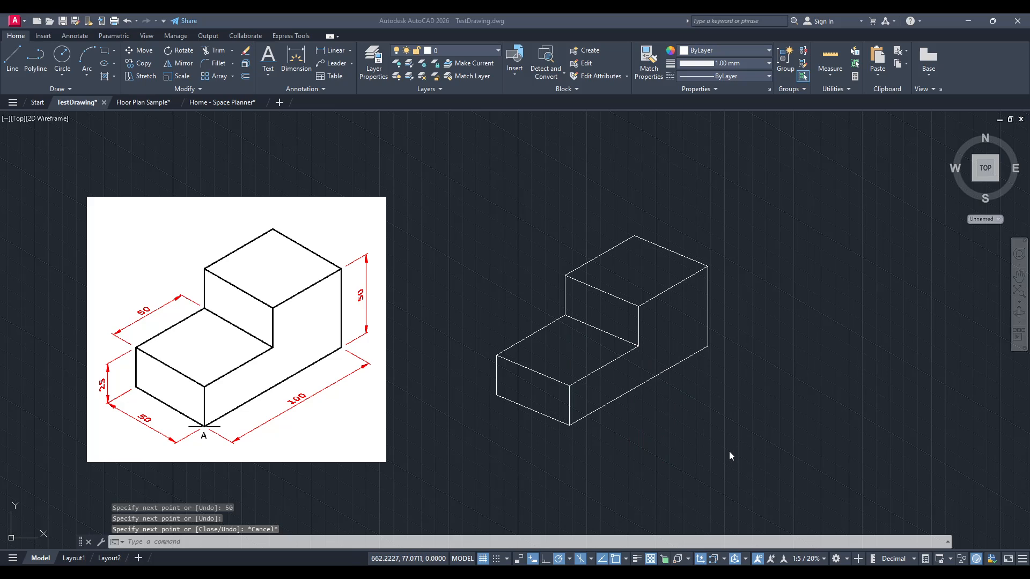